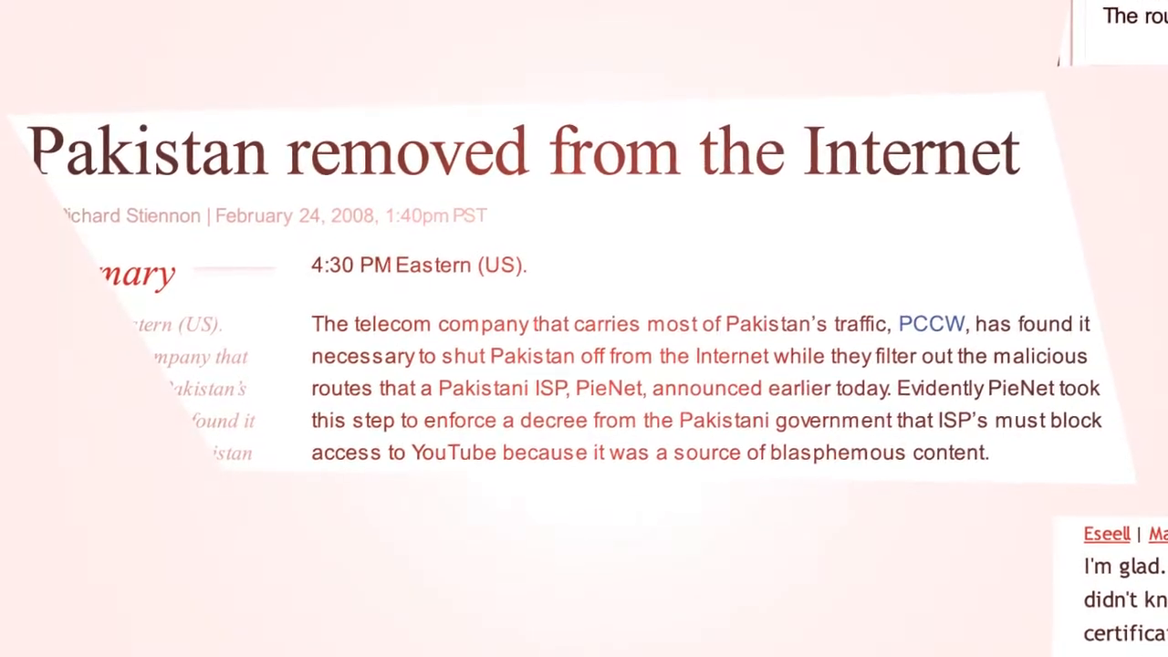
On R1, run 'debug ip ospf hello' to watch hellos with 10.10.12.2, then enter 'u all'.
{"action": "scroll", "scroll_direction": "down", "scroll_amount": 3}
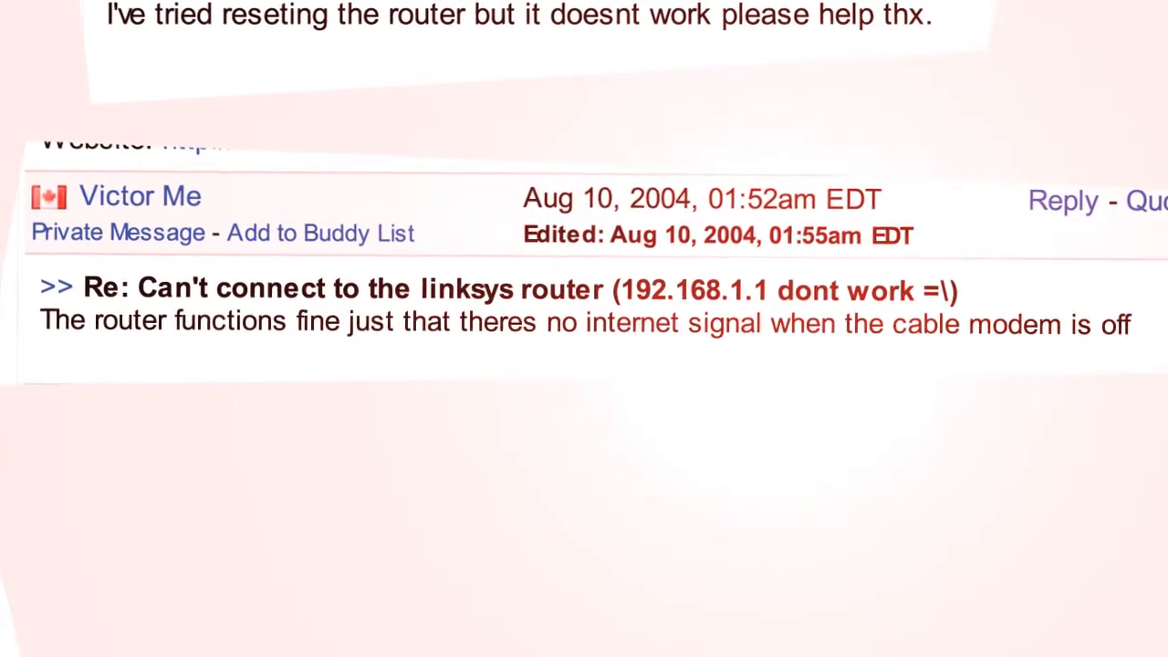
{"action": "scroll", "scroll_direction": "down", "scroll_amount": 3}
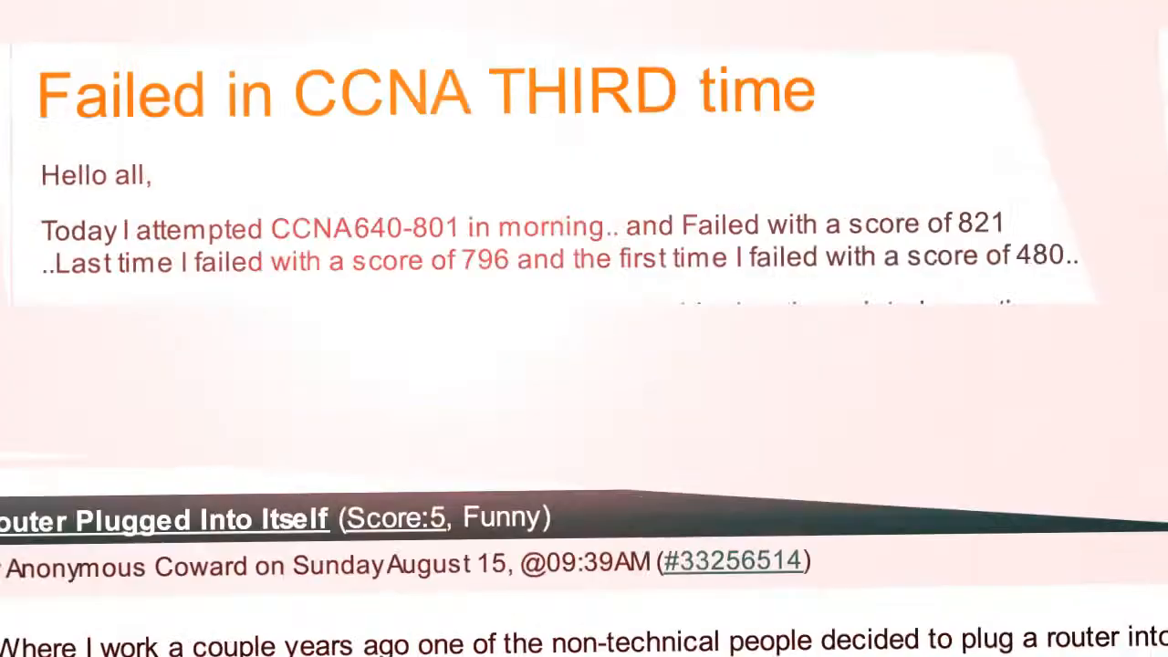
{"action": "scroll", "scroll_direction": "down", "scroll_amount": 3}
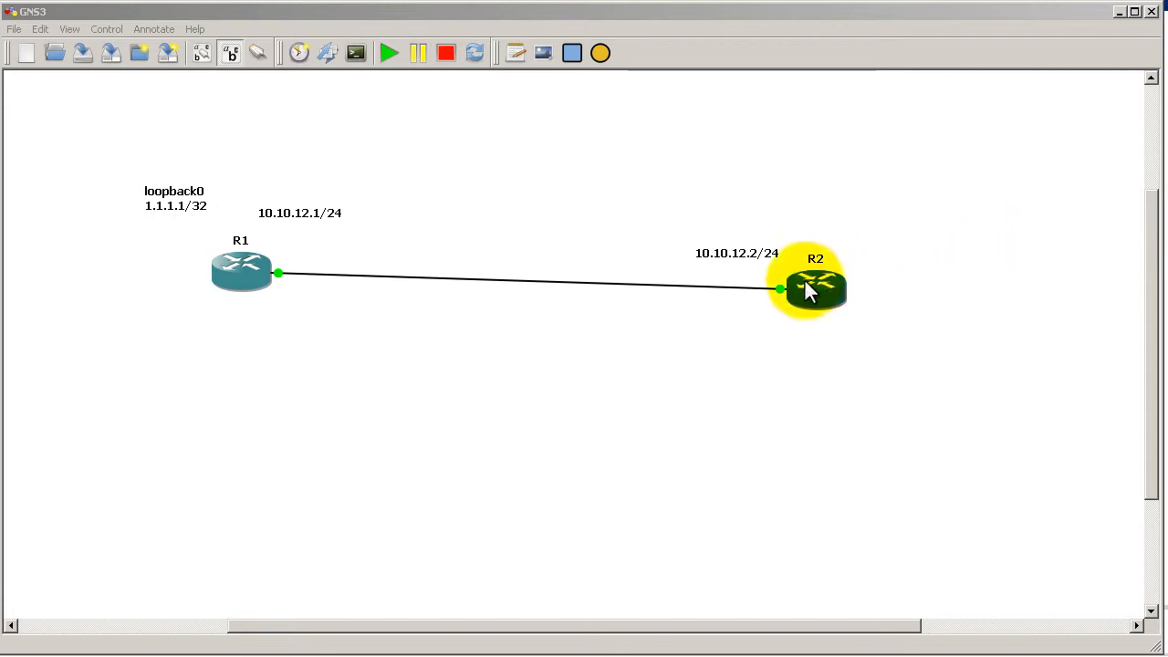
{"action": "mouse_move", "coordinate": [858, 274]}
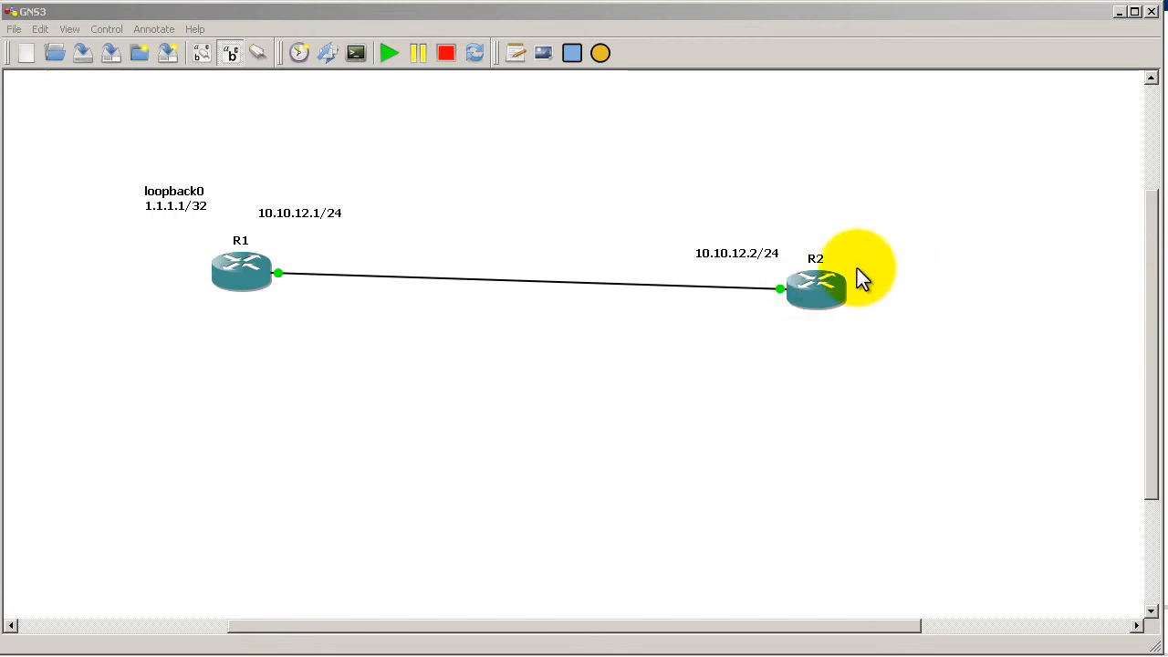
{"action": "mouse_move", "coordinate": [739, 278]}
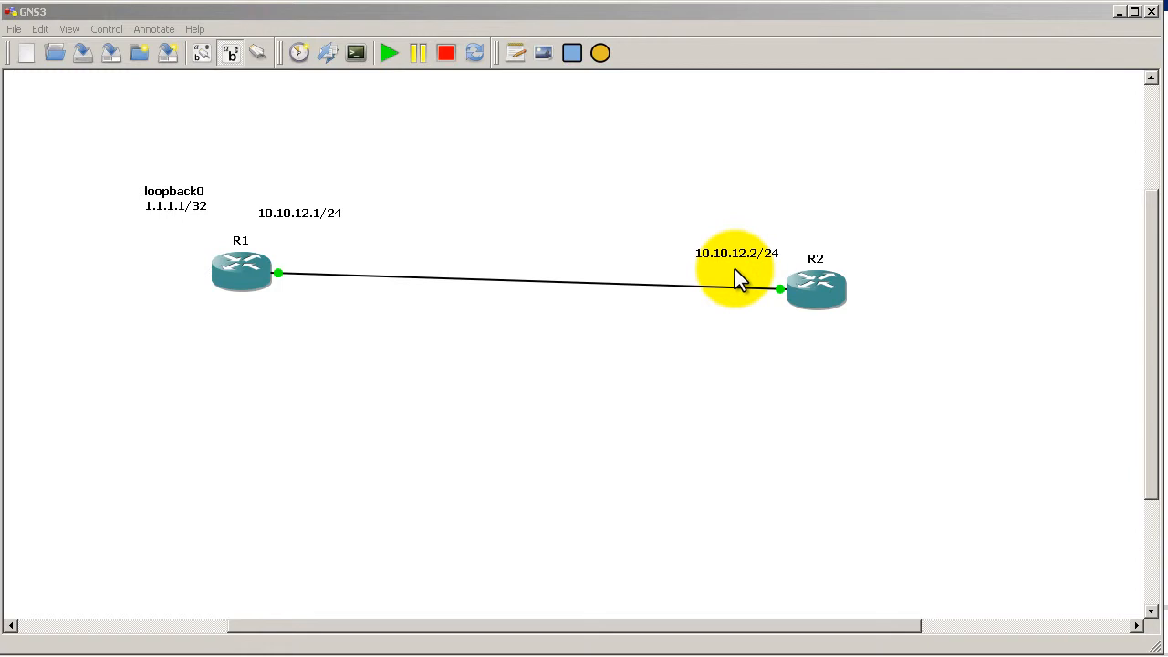
{"action": "mouse_move", "coordinate": [876, 192]}
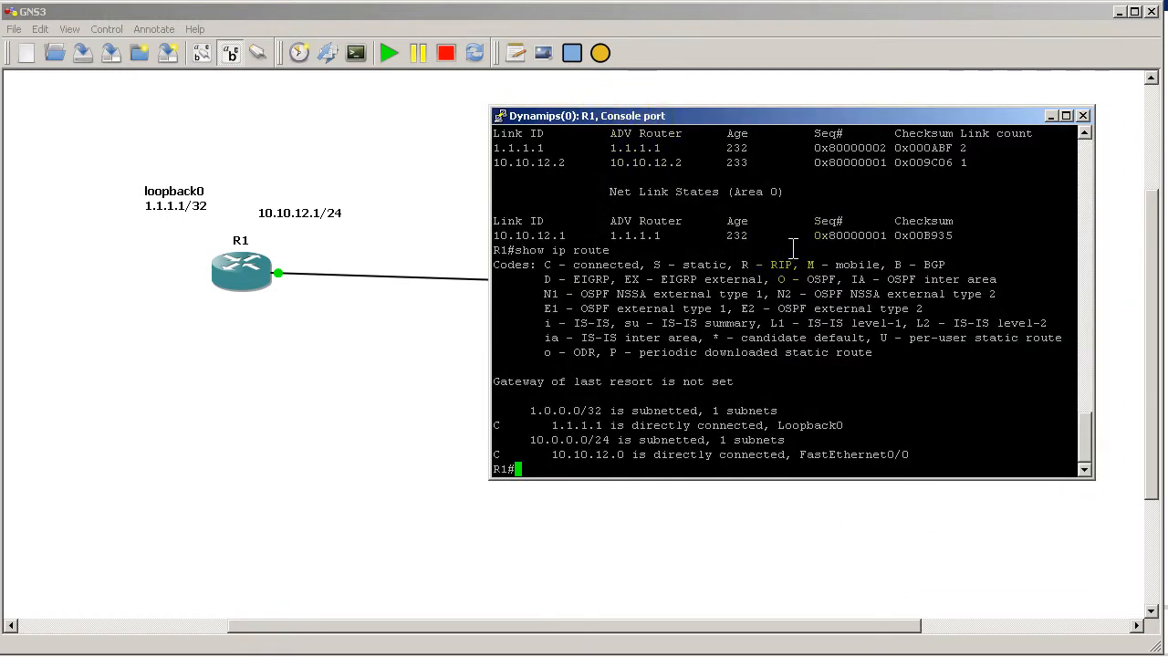
{"action": "type", "text": "debug"}
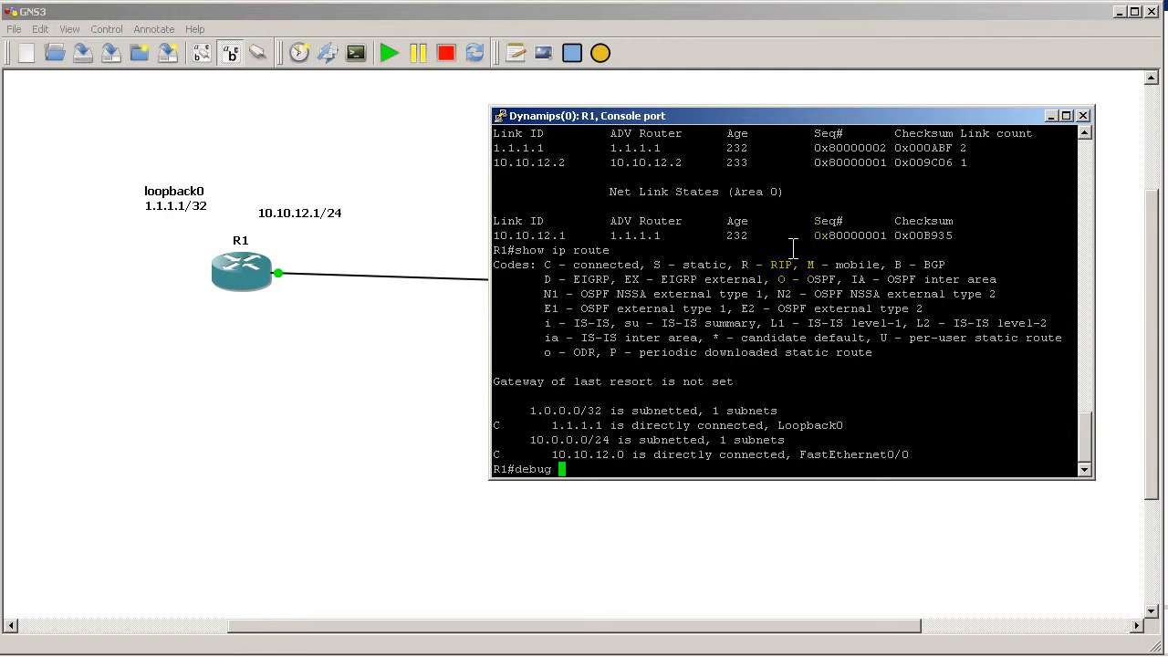
{"action": "type", "text": "ip ospf hello"}
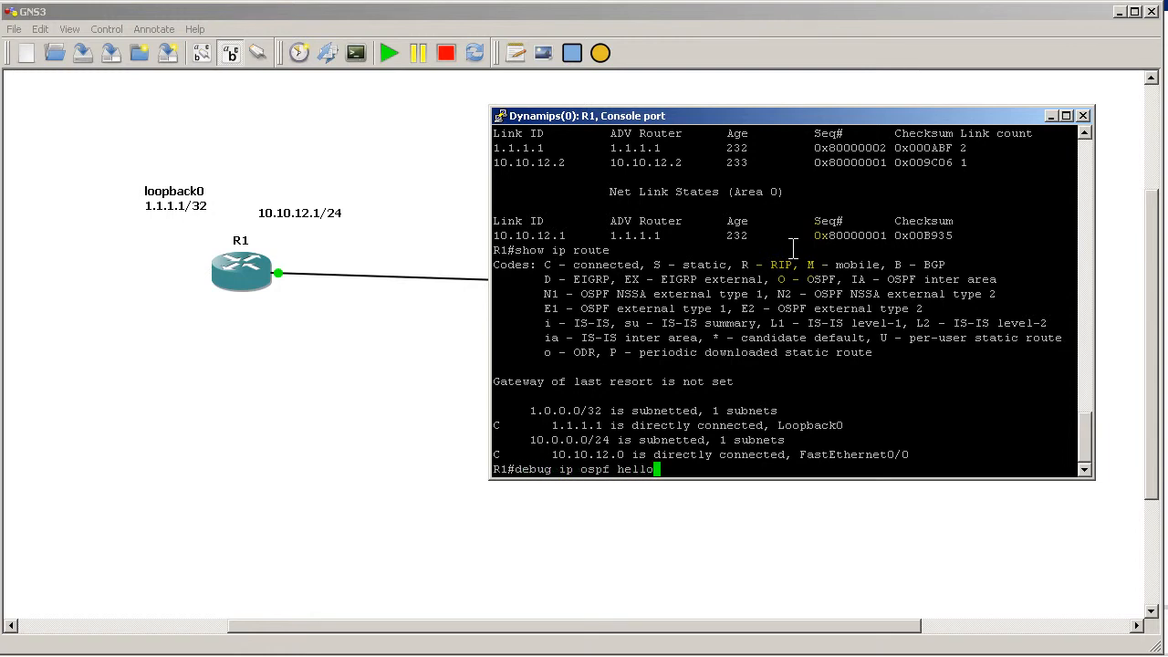
{"action": "key", "text": "Return"}
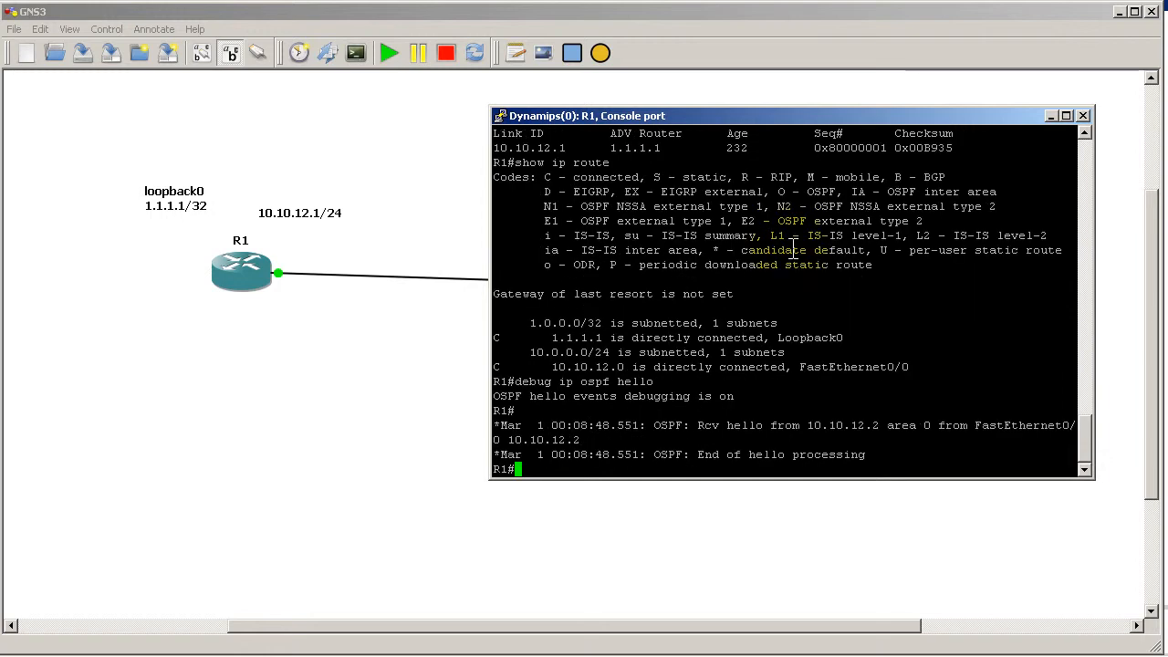
{"action": "scroll", "scroll_direction": "down", "scroll_amount": 3}
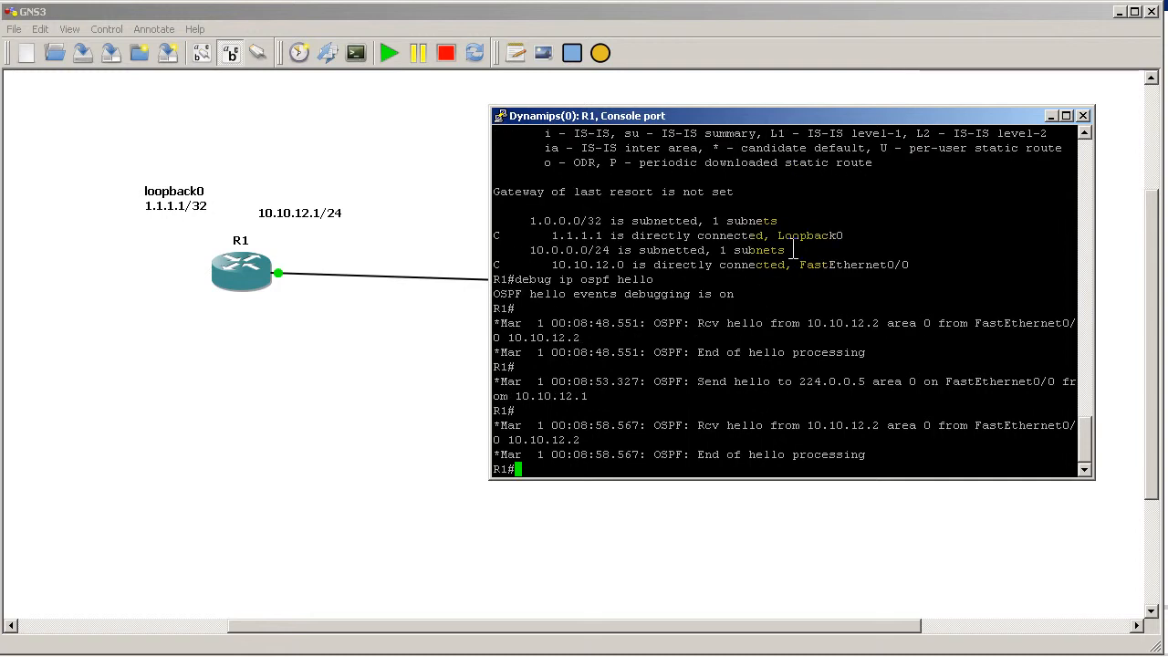
{"action": "type", "text": "u all"}
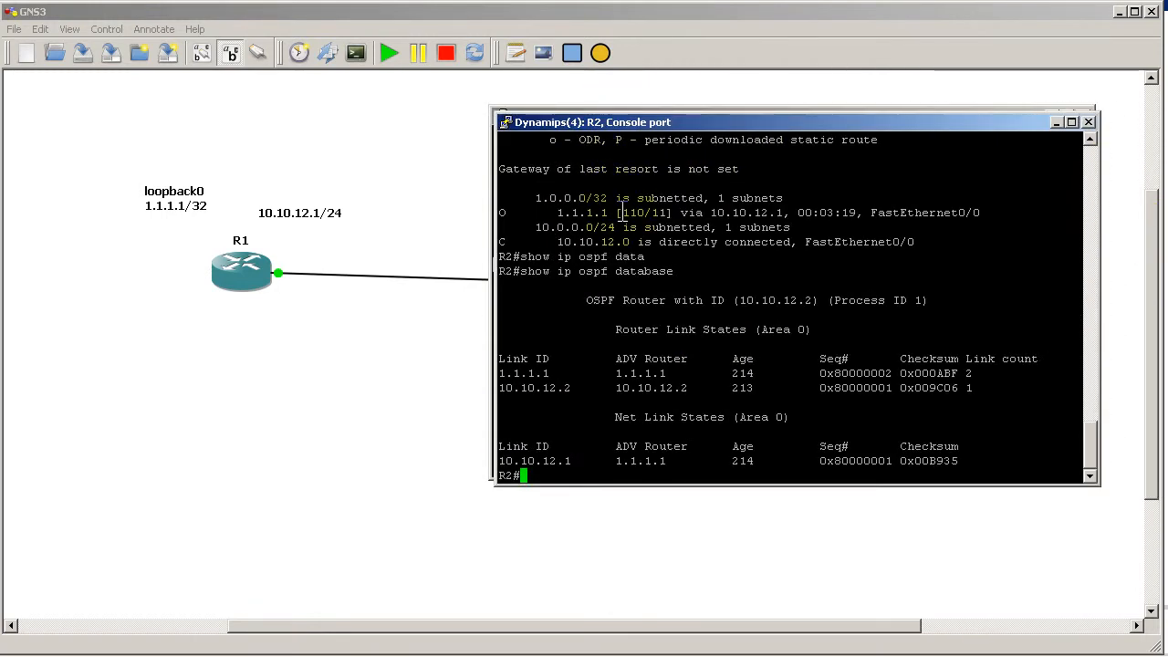
Begin entering 'debug ip ospf hello' in R2's console.
{"action": "type", "text": "debug ip ospf hello"}
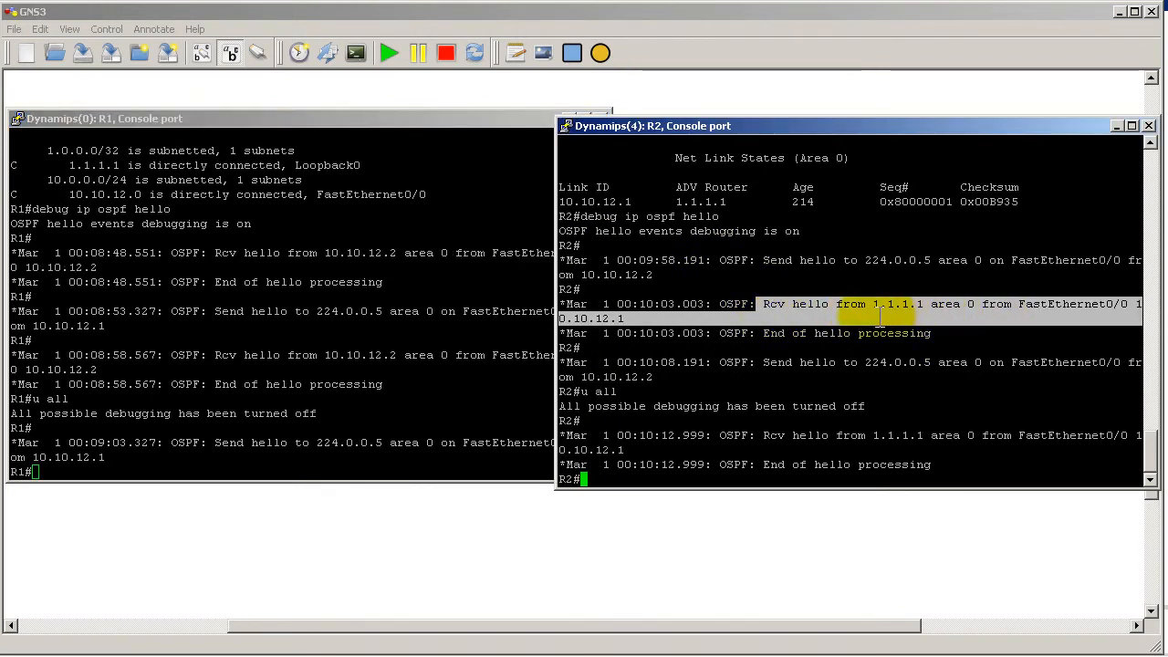
{"action": "mouse_move", "coordinate": [1121, 310]}
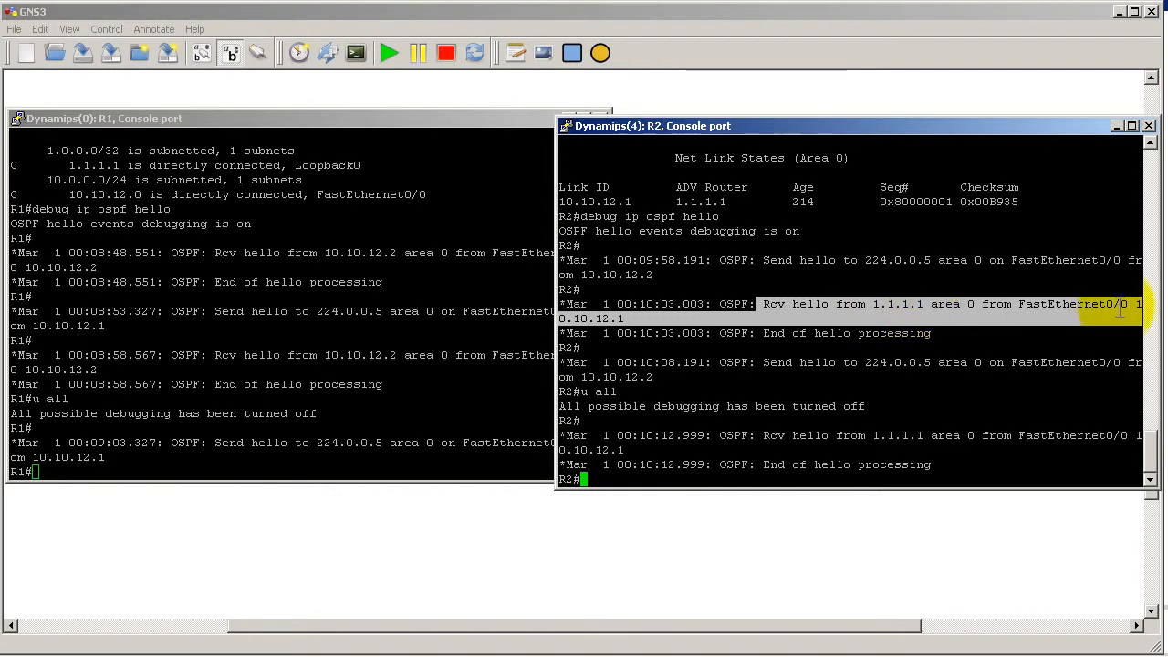
{"action": "mouse_move", "coordinate": [1109, 301]}
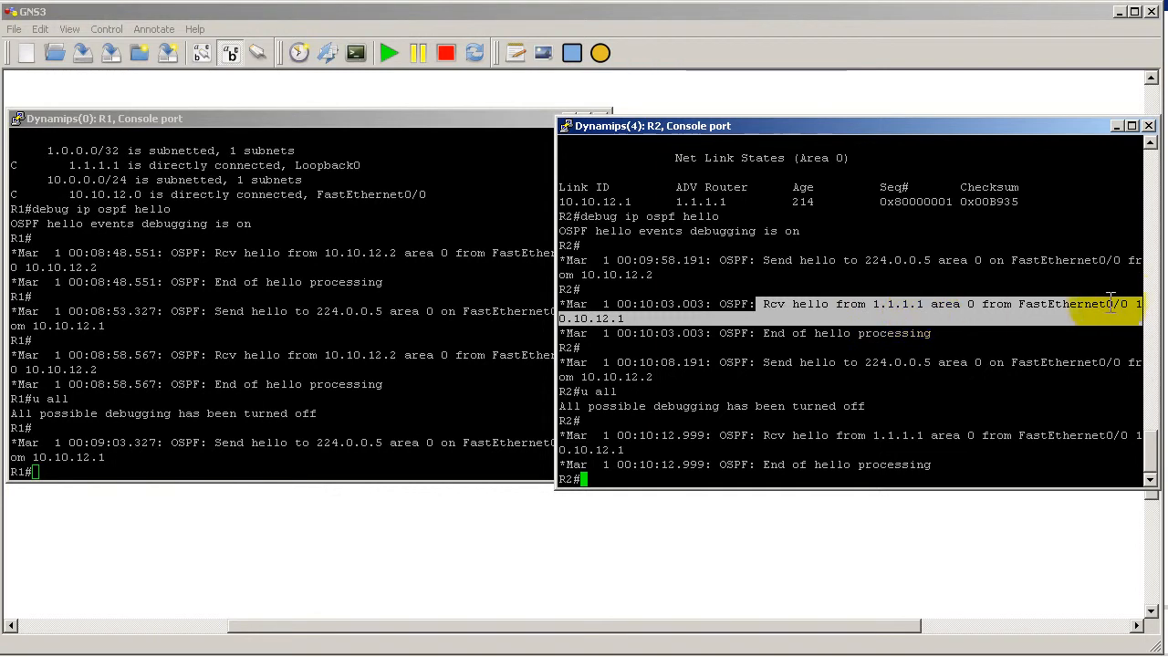